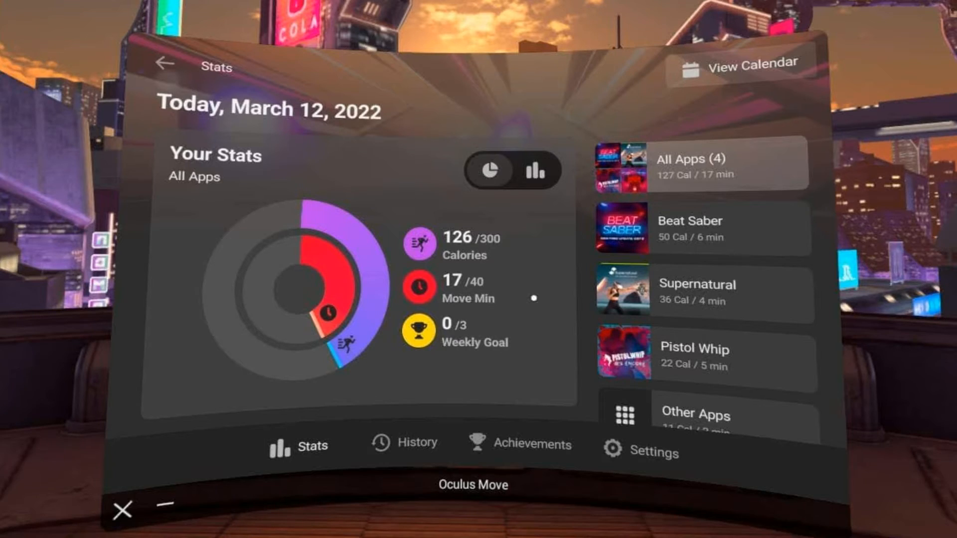
Relaunch Oculus Move from the recently used apps in the Quest Home library.
{"action": "left_click", "coordinate": [122, 511]}
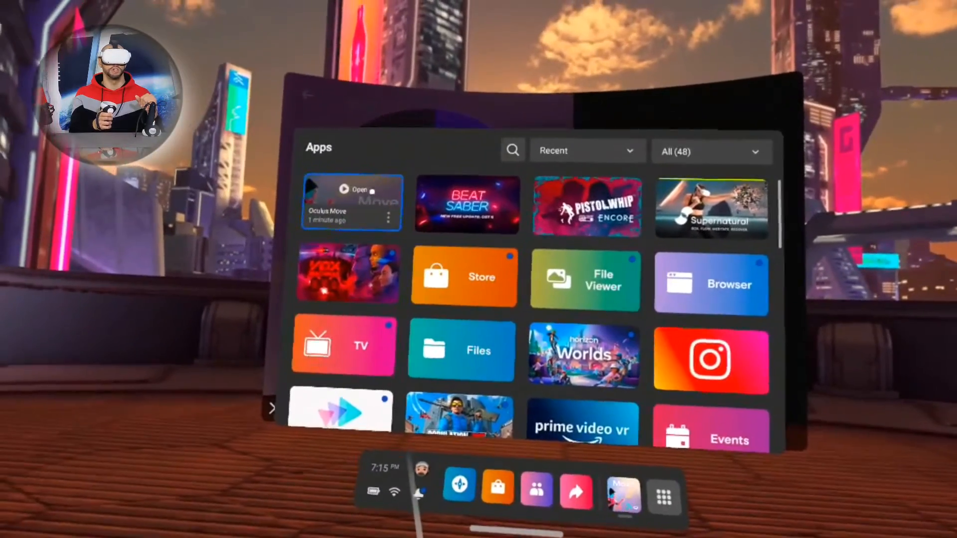
Launch Oculus Move and continue past the intro and information-use pages.
{"action": "left_click", "coordinate": [360, 190]}
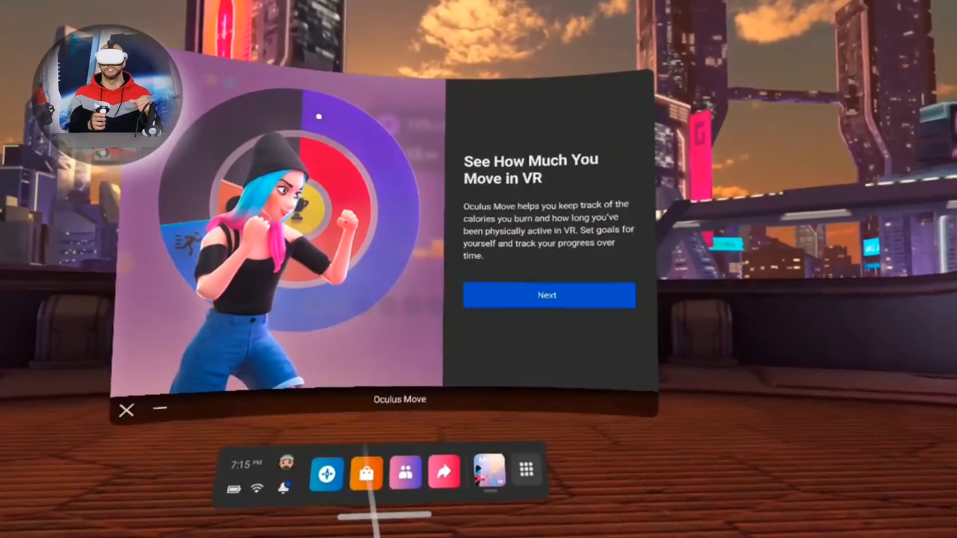
{"action": "left_click", "coordinate": [549, 295]}
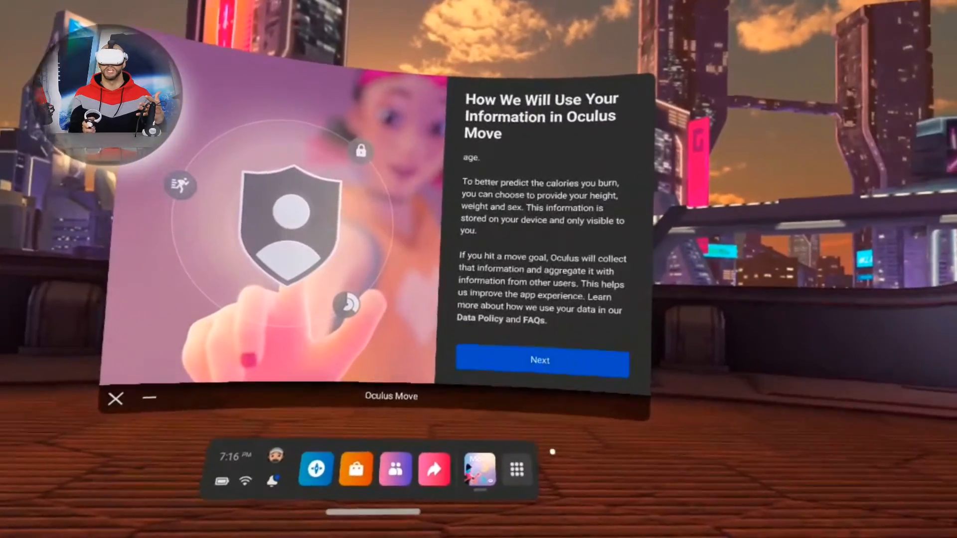
{"action": "left_click", "coordinate": [539, 360]}
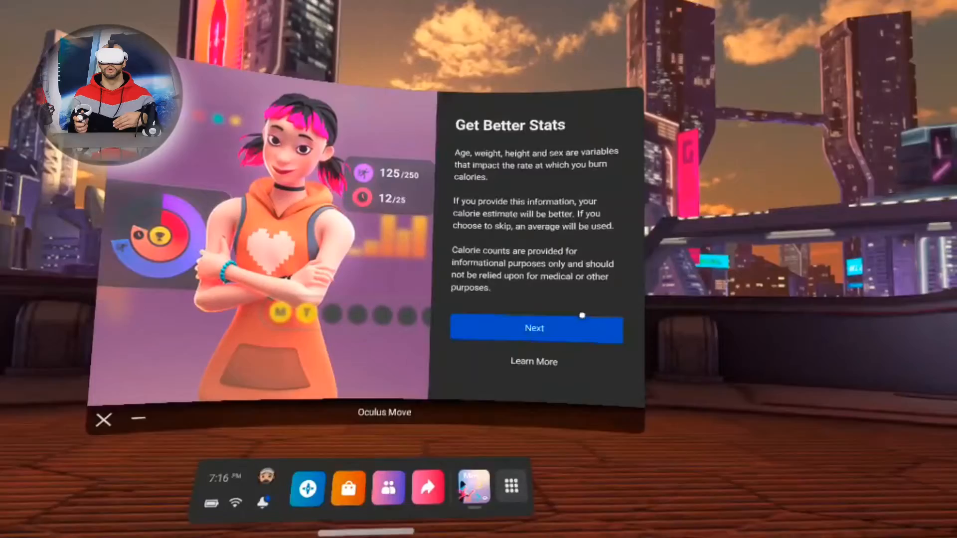
Enter body details: male, 5'11" height and 195 lbs weight.
{"action": "left_click", "coordinate": [535, 328]}
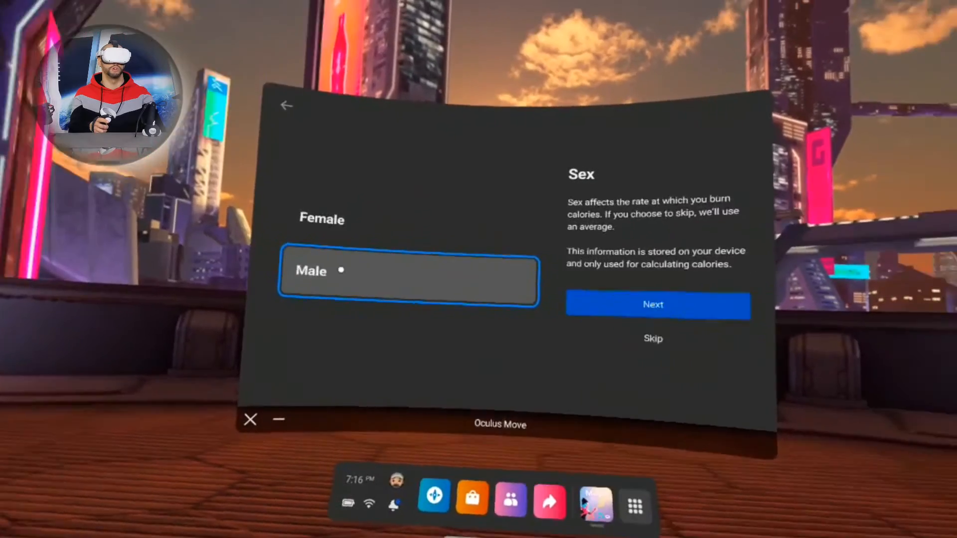
{"action": "left_click", "coordinate": [652, 305]}
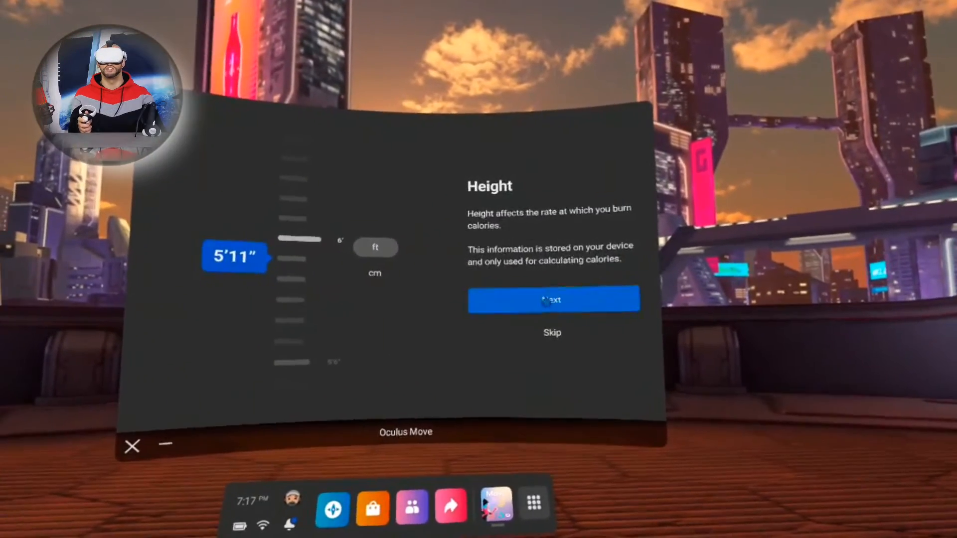
{"action": "left_click", "coordinate": [553, 300]}
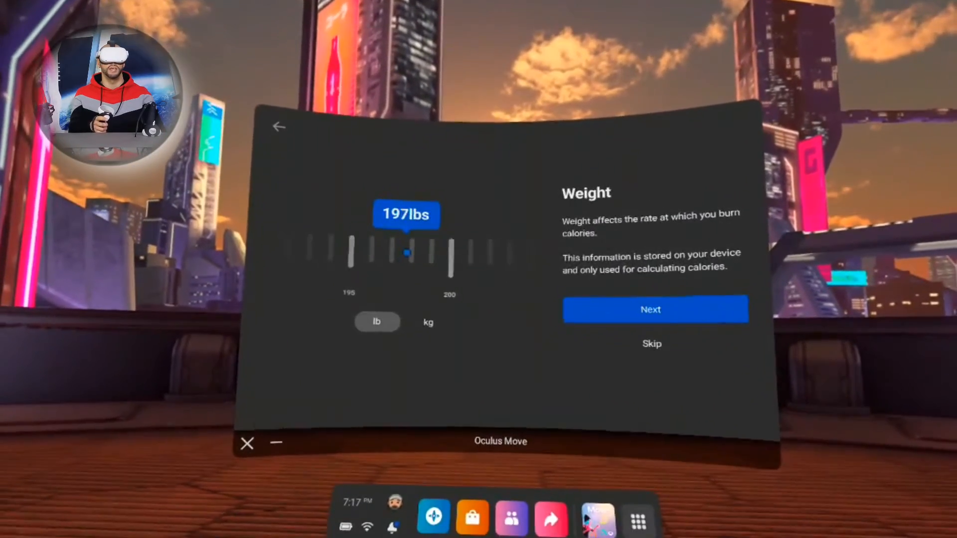
{"action": "left_click_drag", "start_coordinate": [406, 253], "coordinate": [412, 250]}
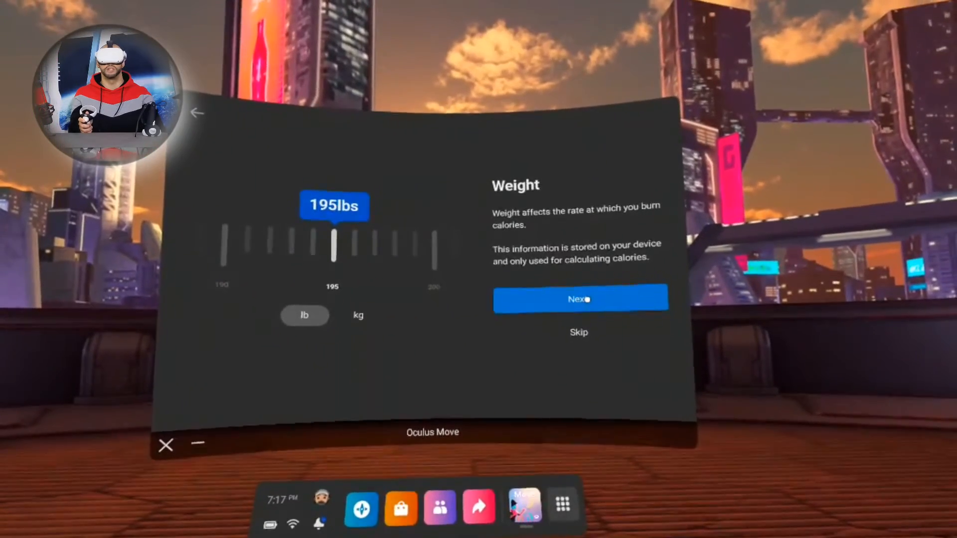
{"action": "left_click", "coordinate": [579, 299]}
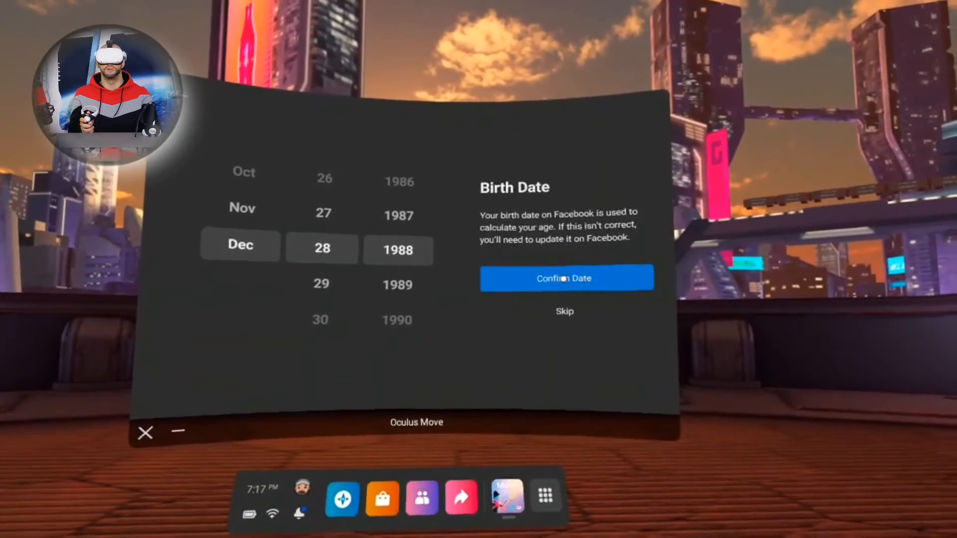
{"action": "left_click", "coordinate": [563, 278]}
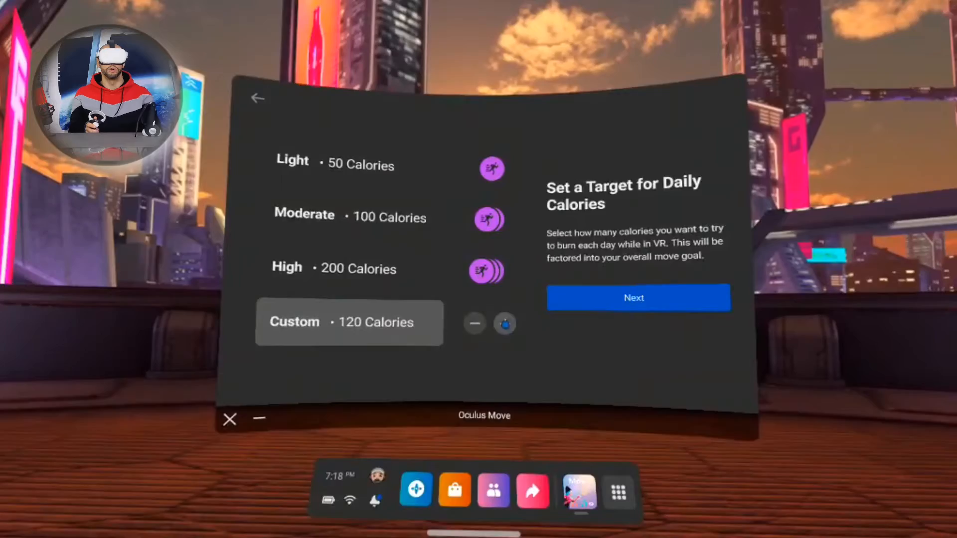
{"action": "left_click", "coordinate": [504, 323]}
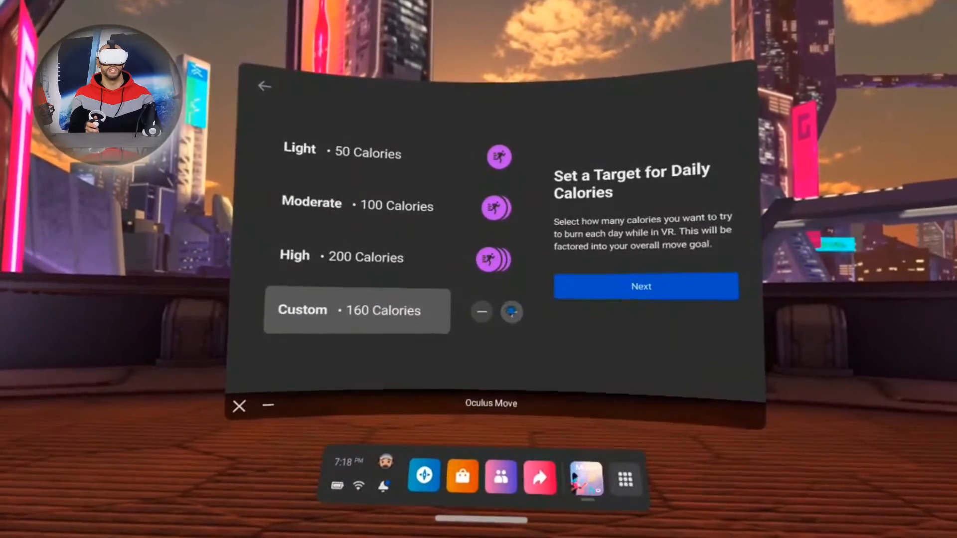
{"action": "left_click", "coordinate": [512, 312]}
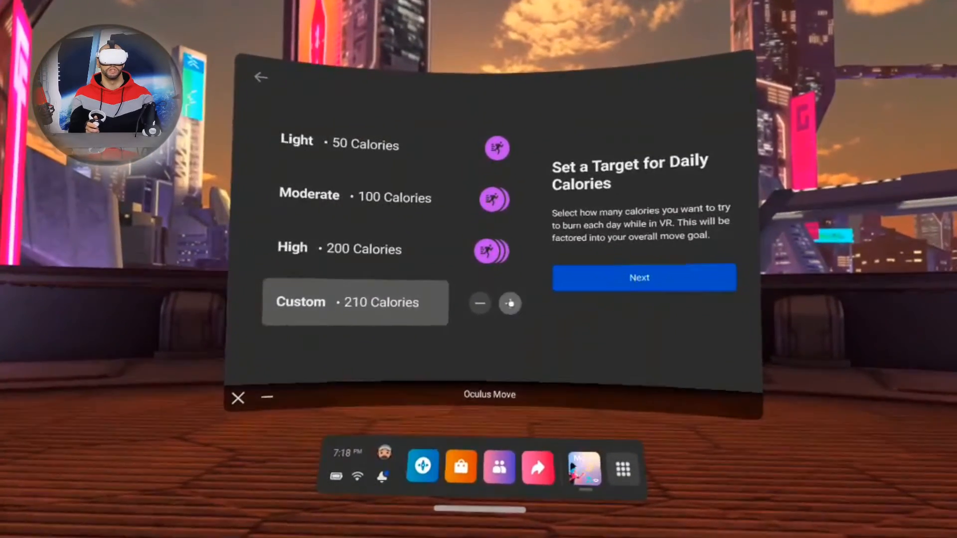
{"action": "left_click", "coordinate": [509, 303]}
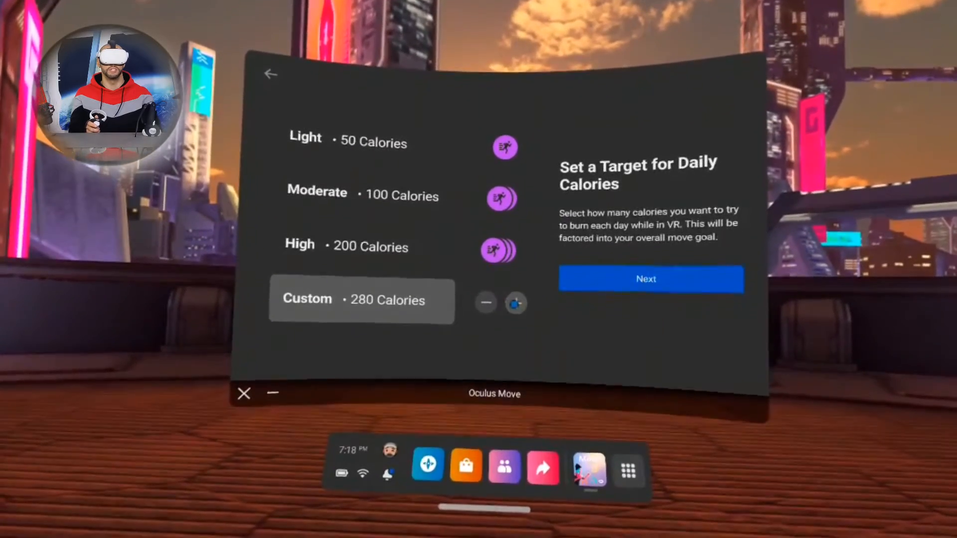
{"action": "left_click", "coordinate": [516, 303]}
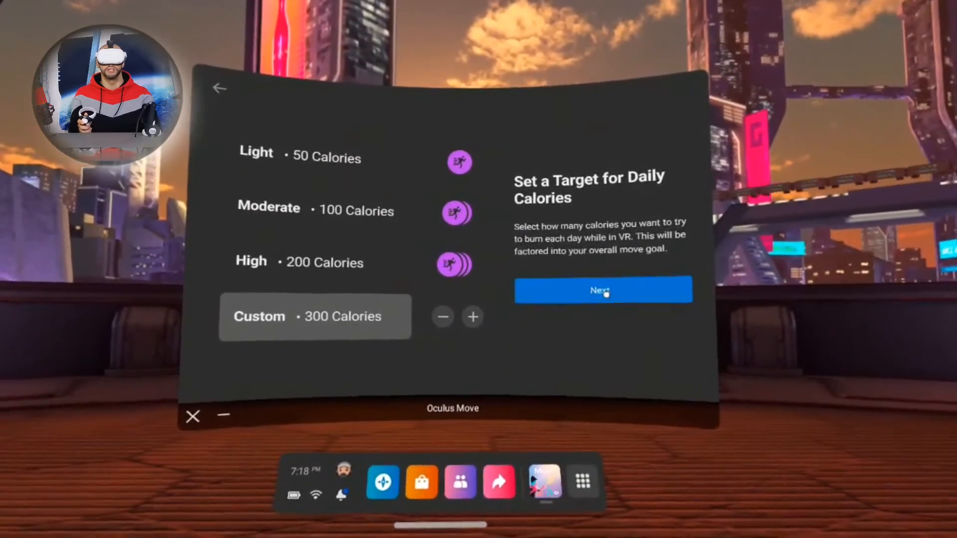
Accept the 300-calorie target and choose the High 40-minute move target.
{"action": "left_click", "coordinate": [603, 290]}
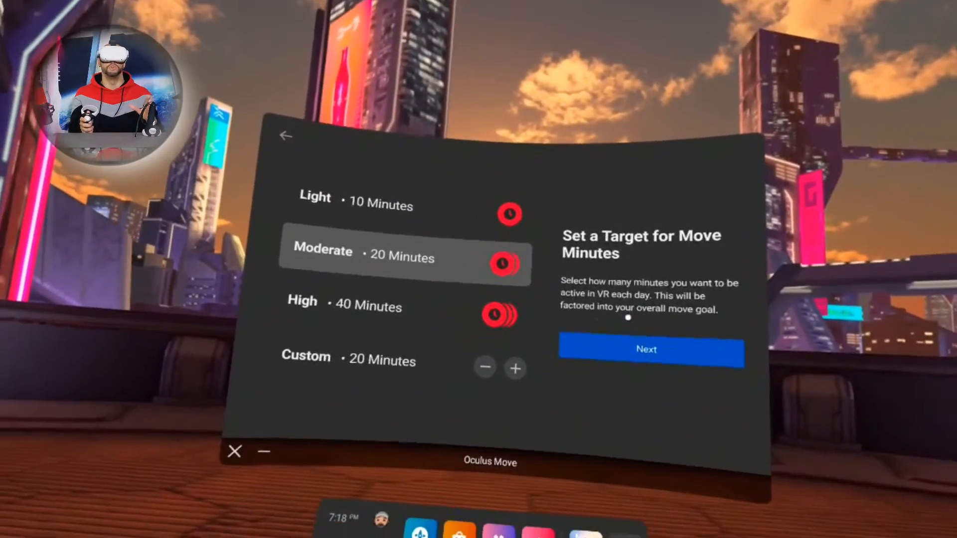
{"action": "left_click", "coordinate": [481, 287]}
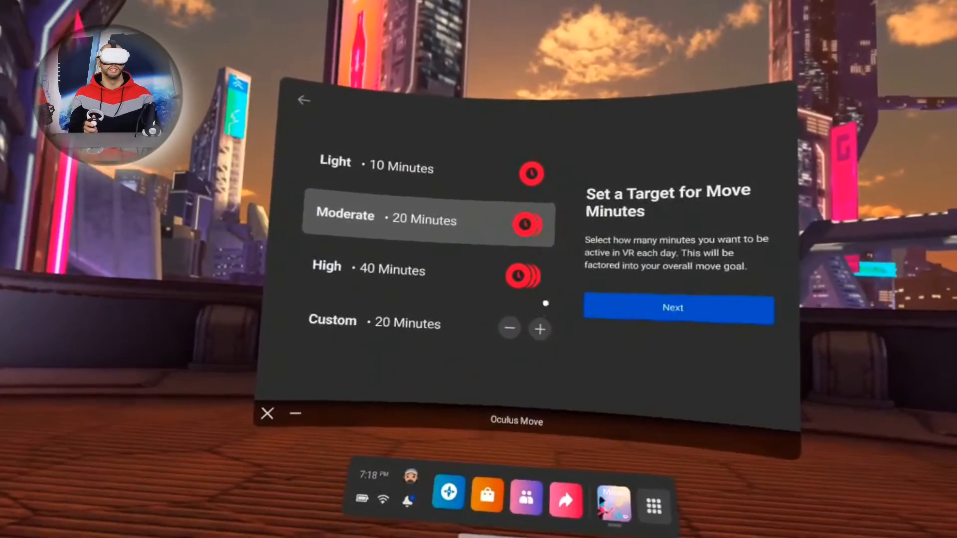
{"action": "left_click", "coordinate": [409, 270]}
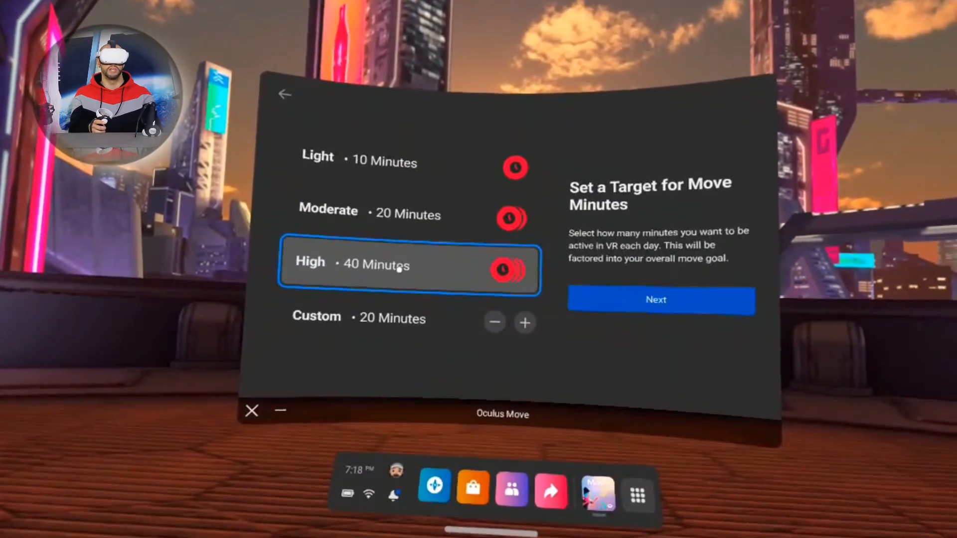
{"action": "left_click", "coordinate": [379, 318]}
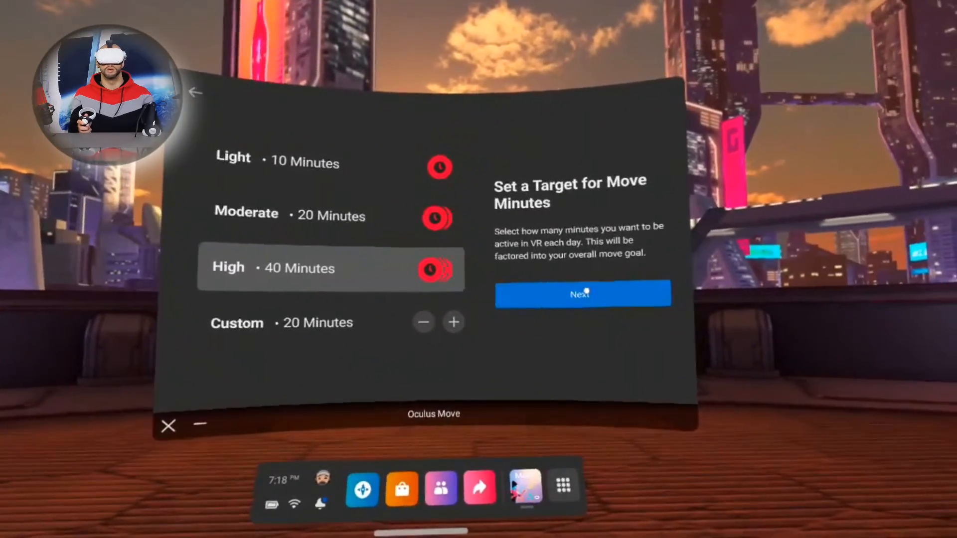
{"action": "left_click", "coordinate": [581, 293]}
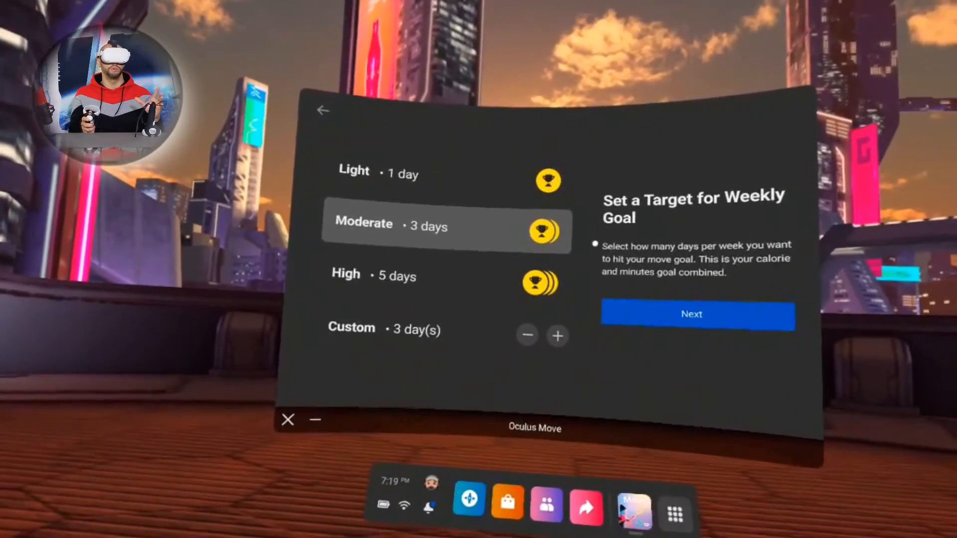
Choose the Moderate 3-days-per-week goal and continue to overlay setup.
{"action": "left_click", "coordinate": [446, 225]}
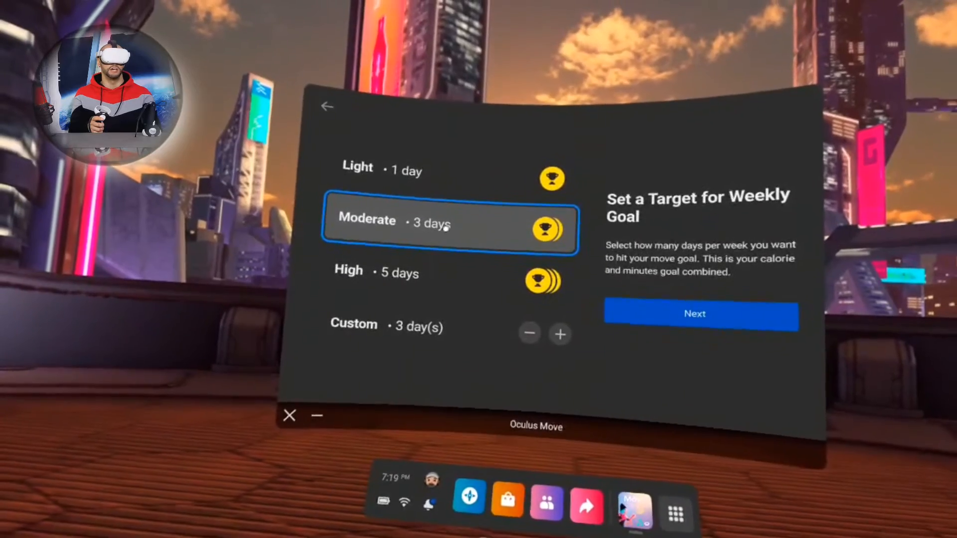
{"action": "left_click", "coordinate": [451, 263]}
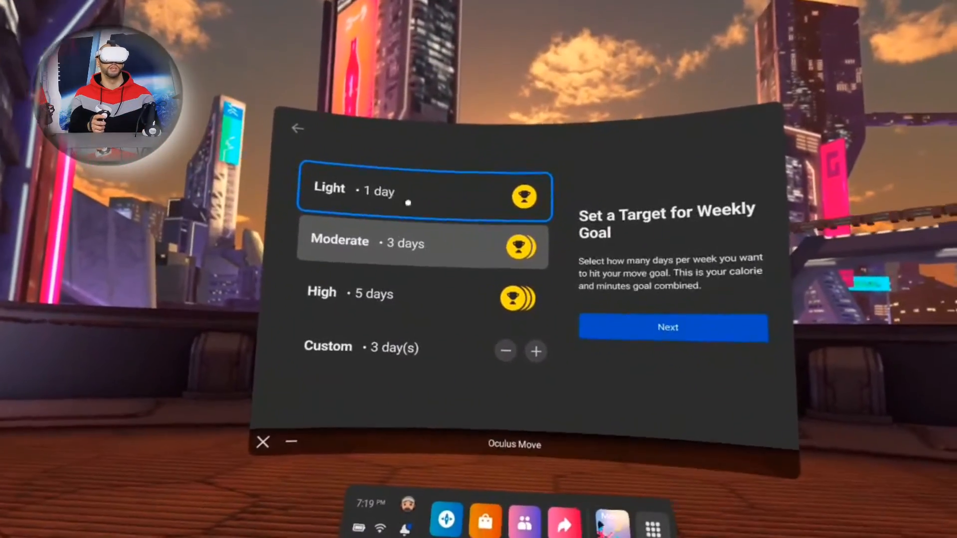
{"action": "left_click", "coordinate": [423, 246]}
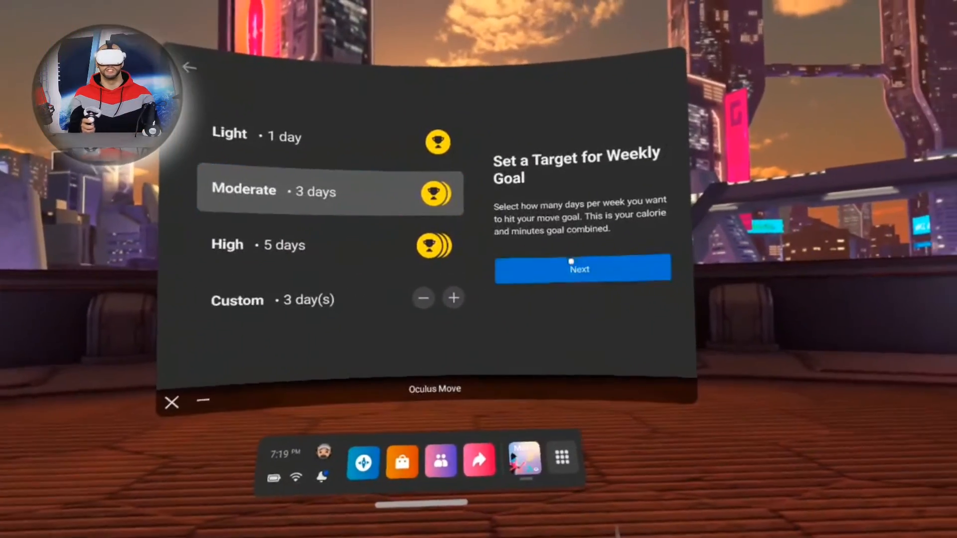
{"action": "left_click", "coordinate": [581, 268]}
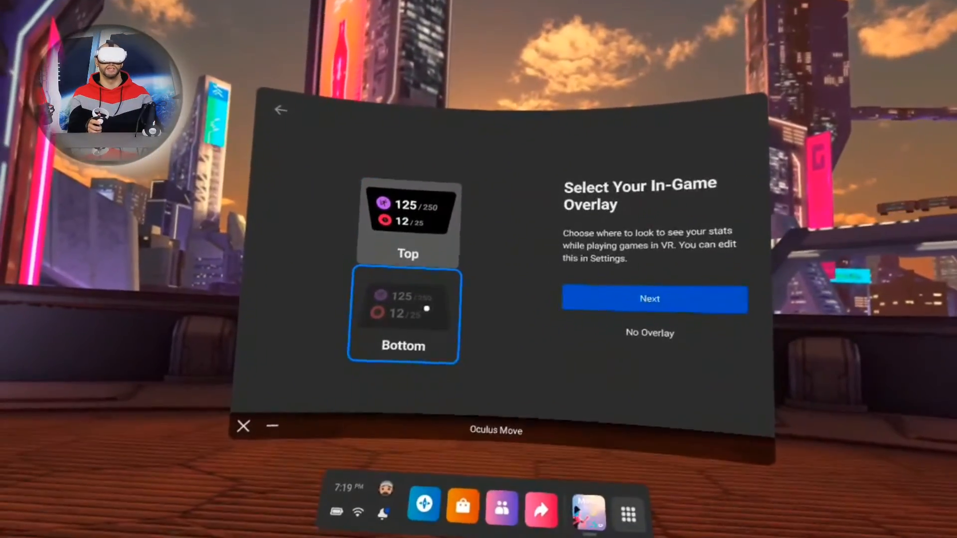
Place the in-game stats overlay at the top of view and continue.
{"action": "left_click", "coordinate": [408, 219]}
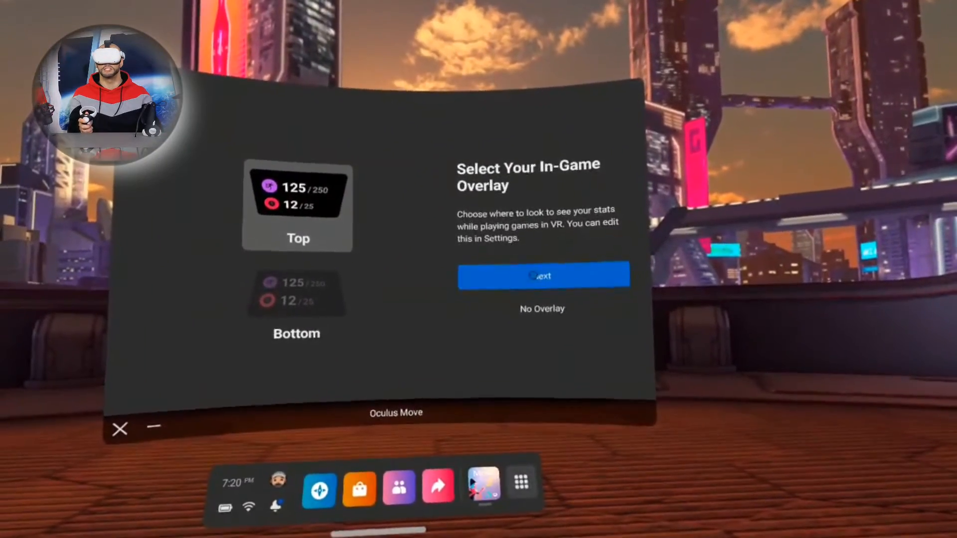
{"action": "left_click", "coordinate": [542, 275]}
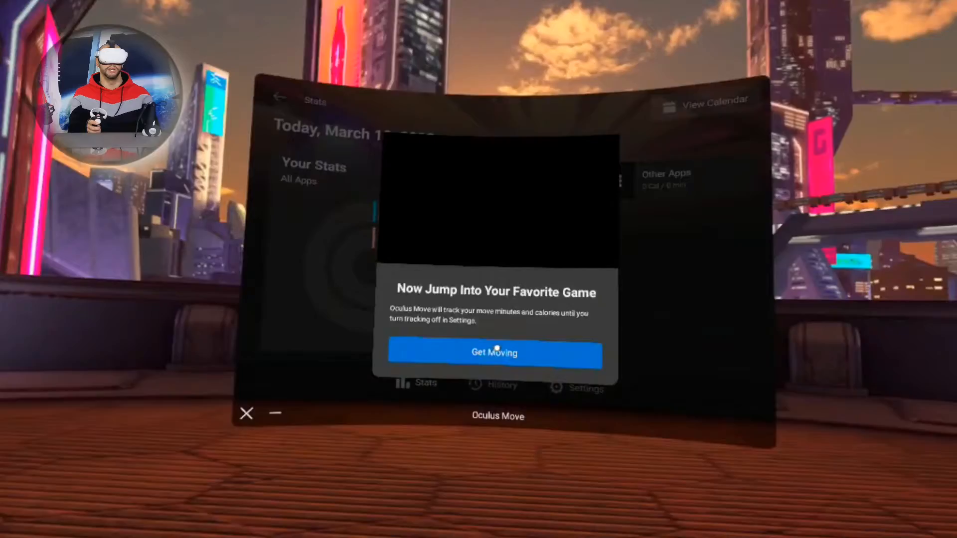
Press Get Moving to finish setup and start activity tracking.
{"action": "left_click", "coordinate": [494, 353]}
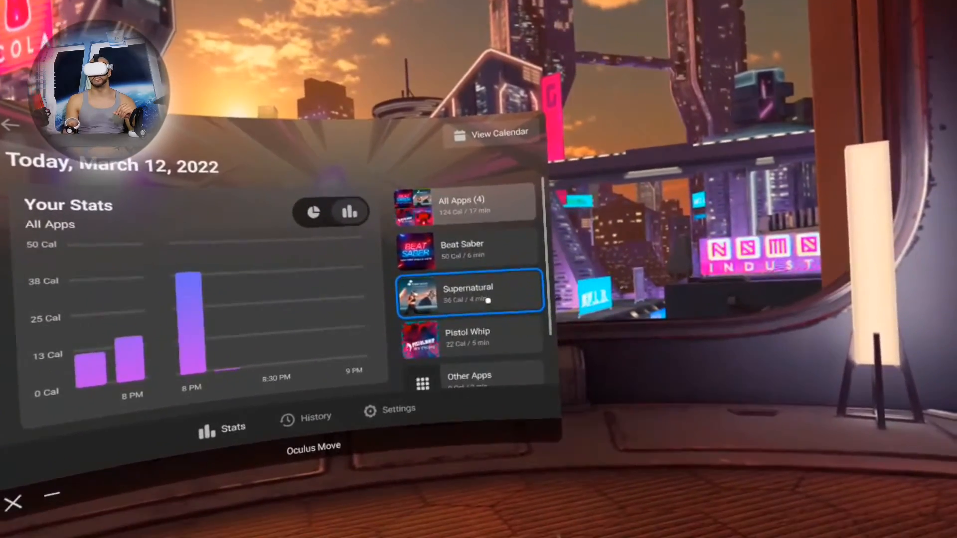
Scroll through the March 12 per-app calorie list and open the month calendar.
{"action": "scroll", "scroll_direction": "down", "scroll_amount": 3}
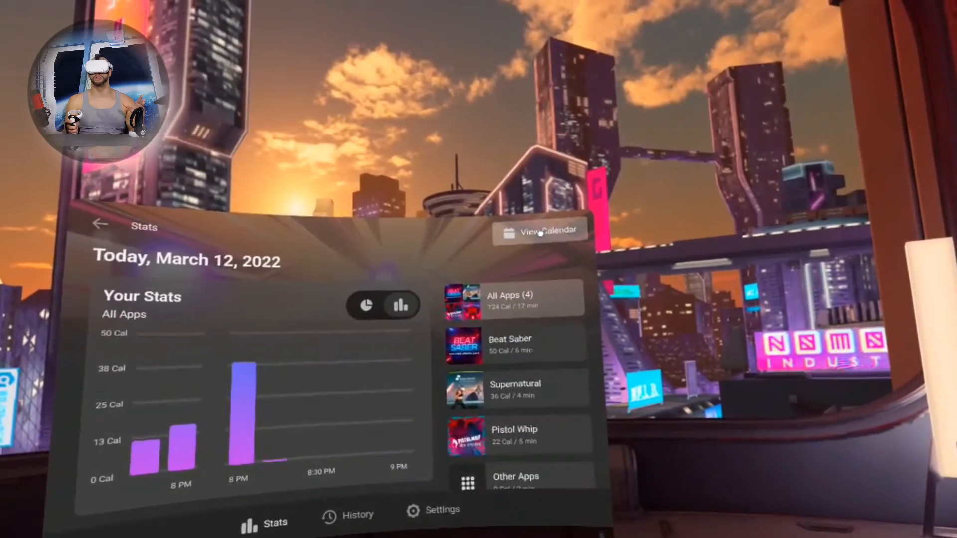
{"action": "left_click", "coordinate": [539, 229]}
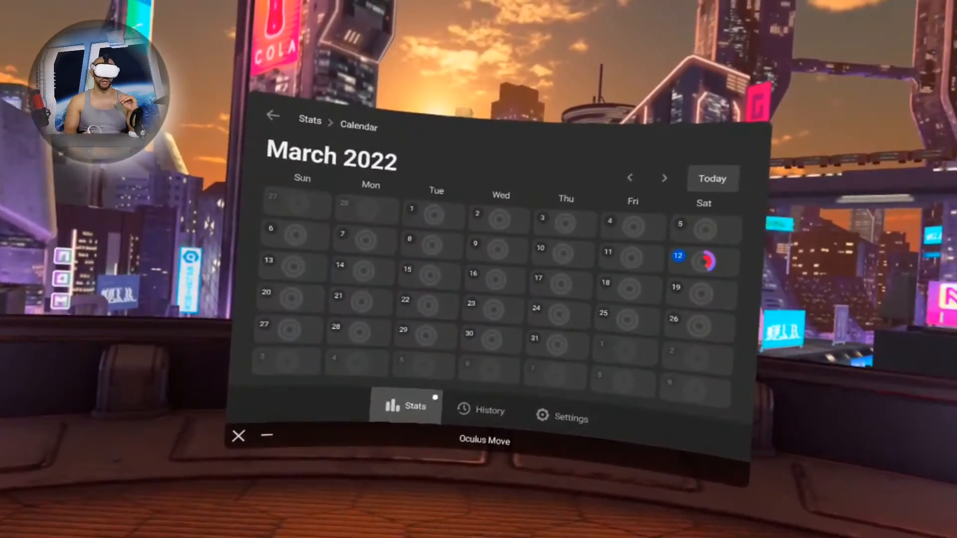
Open the all-time History page of calorie stats.
{"action": "left_click", "coordinate": [488, 409]}
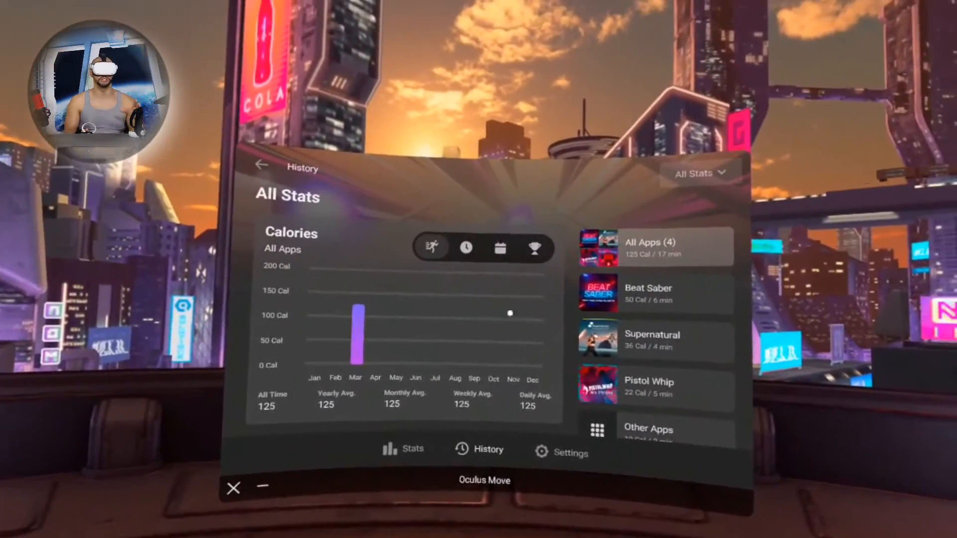
Switch the all-time history chart from calories to Move Minutes (17 min), then Active Days (1 day).
{"action": "left_click", "coordinate": [466, 248]}
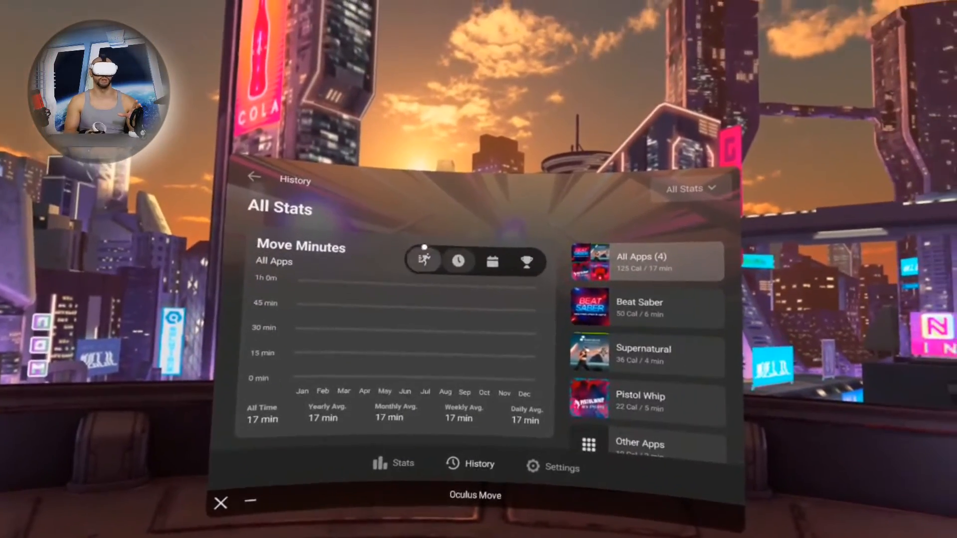
{"action": "left_click", "coordinate": [492, 261]}
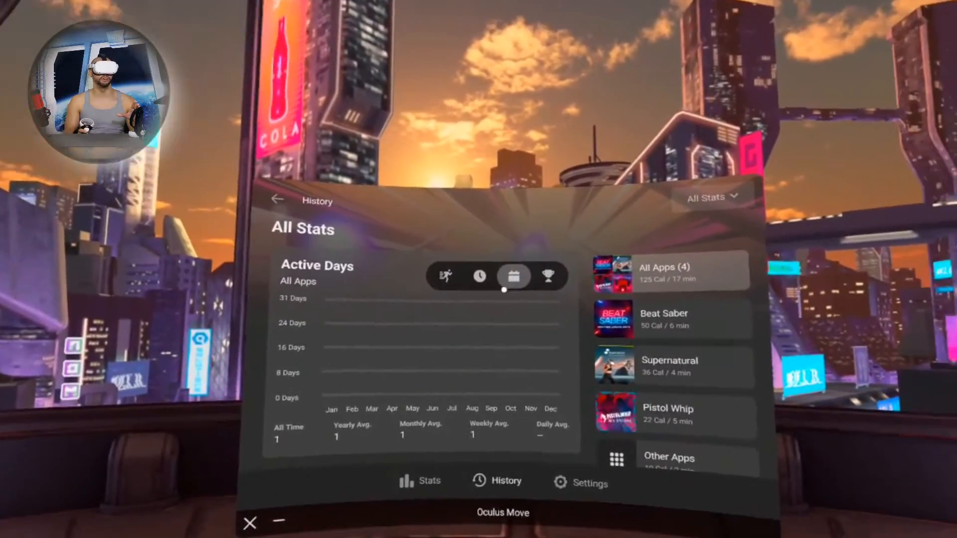